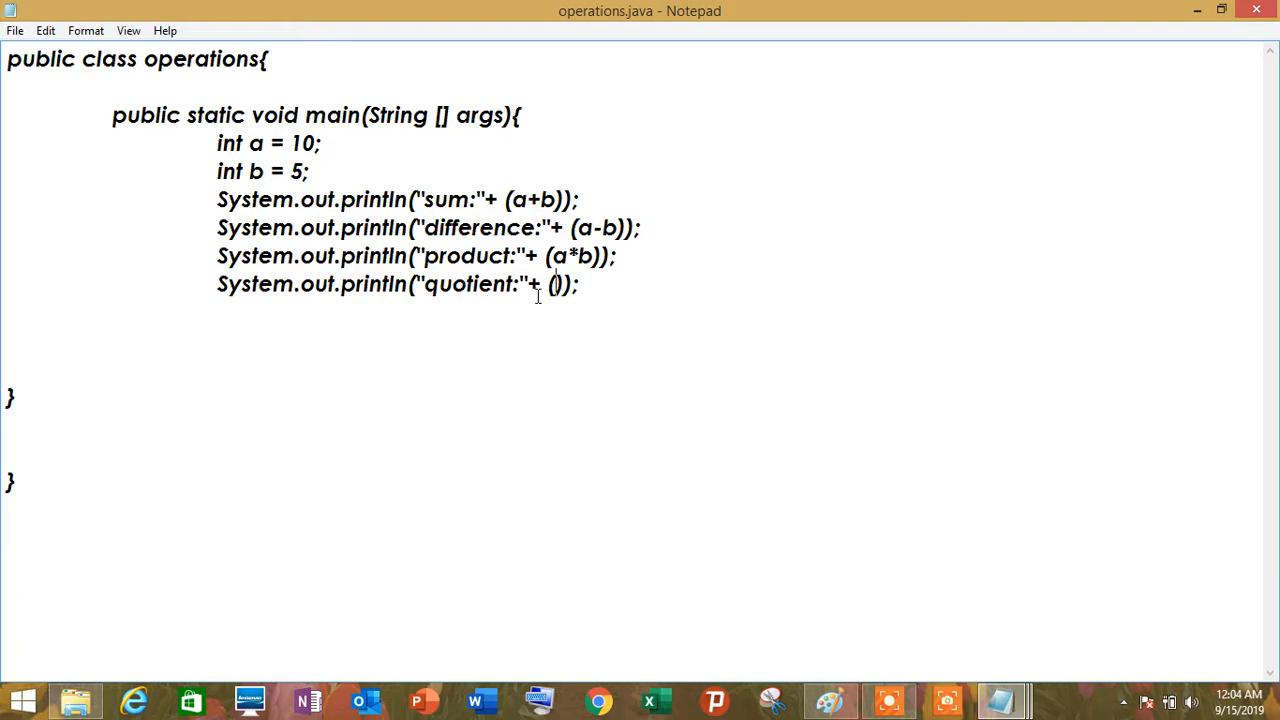
Step: Complete the quotient println so it outputs a/b
{"action": "type", "text": "a"}
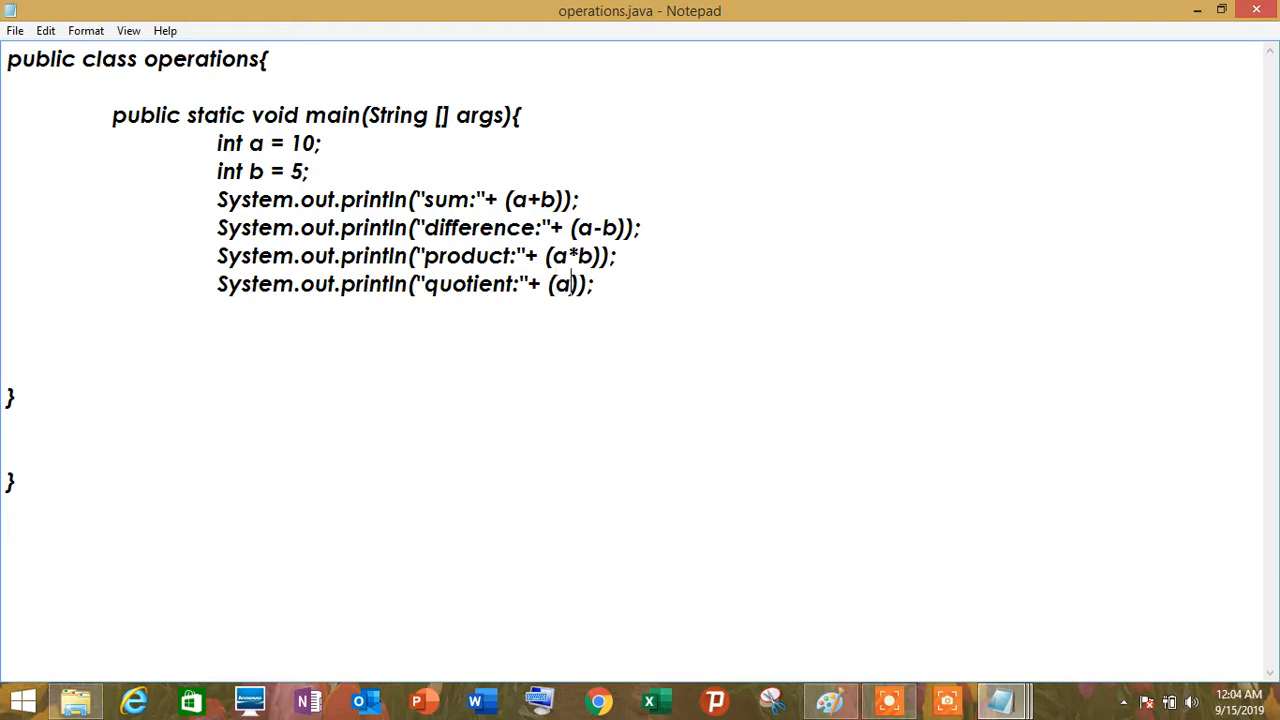
{"action": "type", "text": "/"}
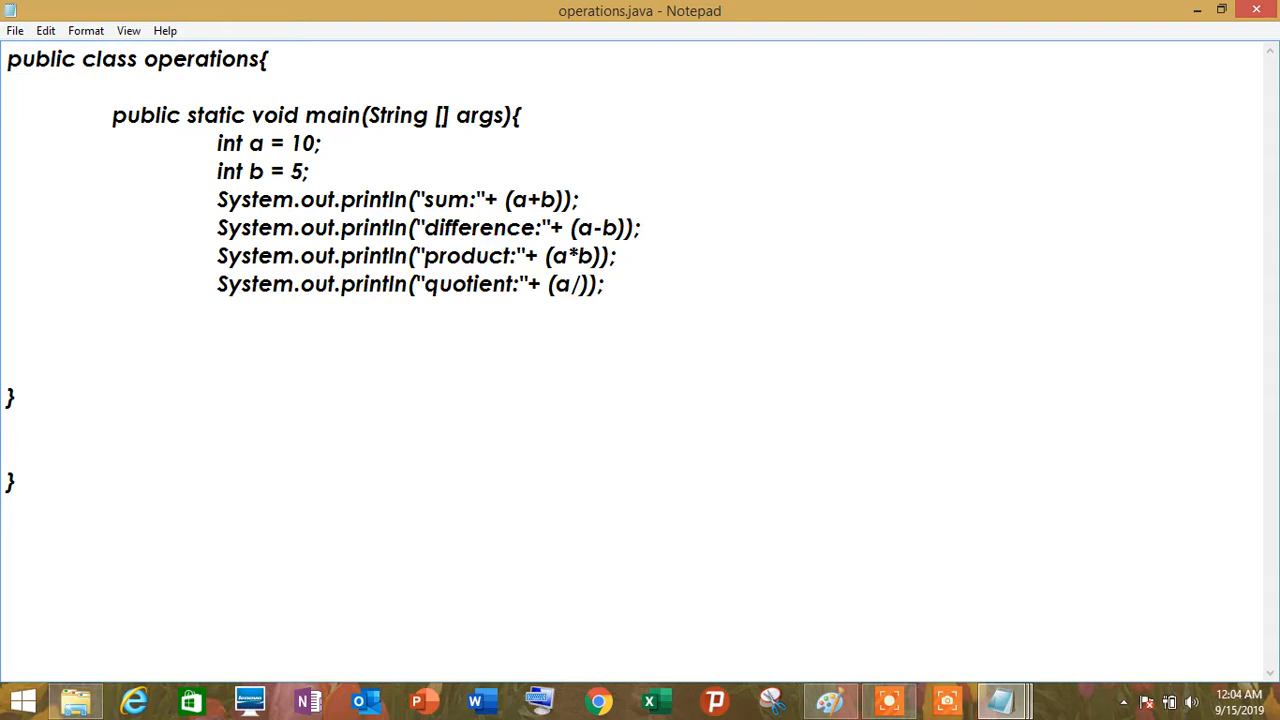
{"action": "type", "text": "b"}
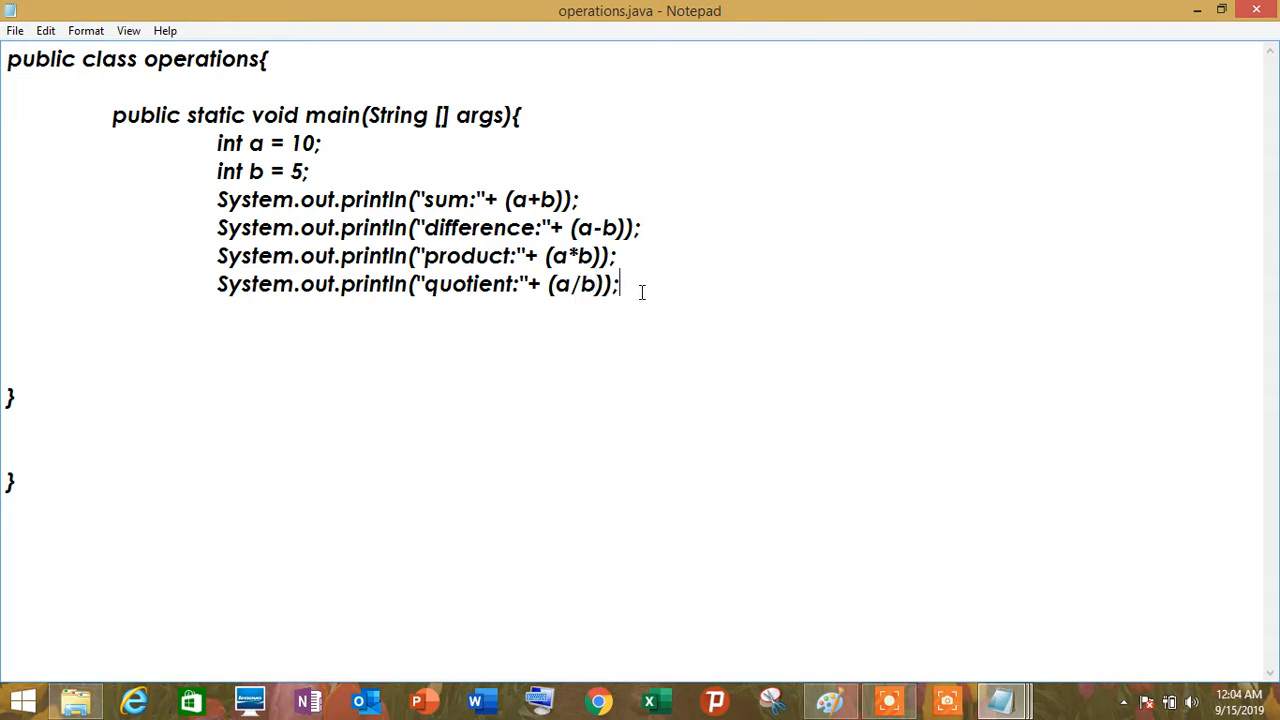
Step: Add a remainder println below that outputs a%b, then maximise the code window
{"action": "type", "text": "System.out.println(\"sum:\"+ (a+b));"}
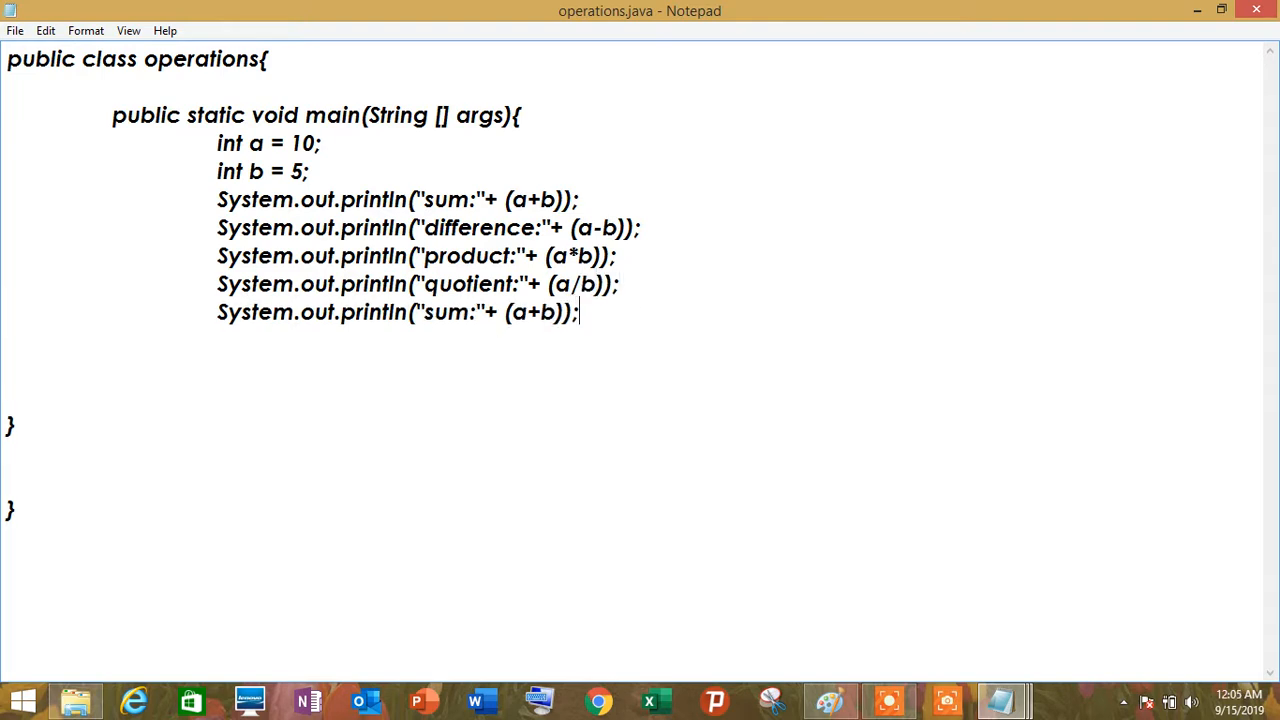
{"action": "double_click", "coordinate": [452, 312]}
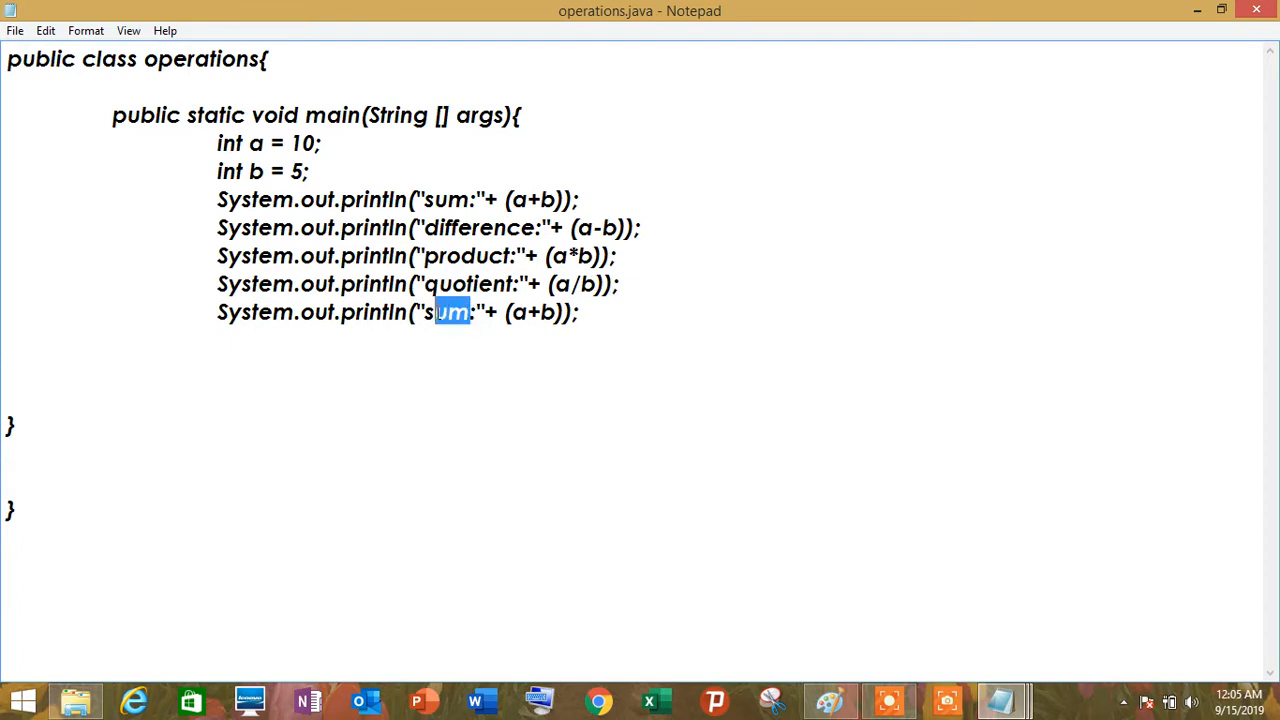
{"action": "type", "text": "remainder"}
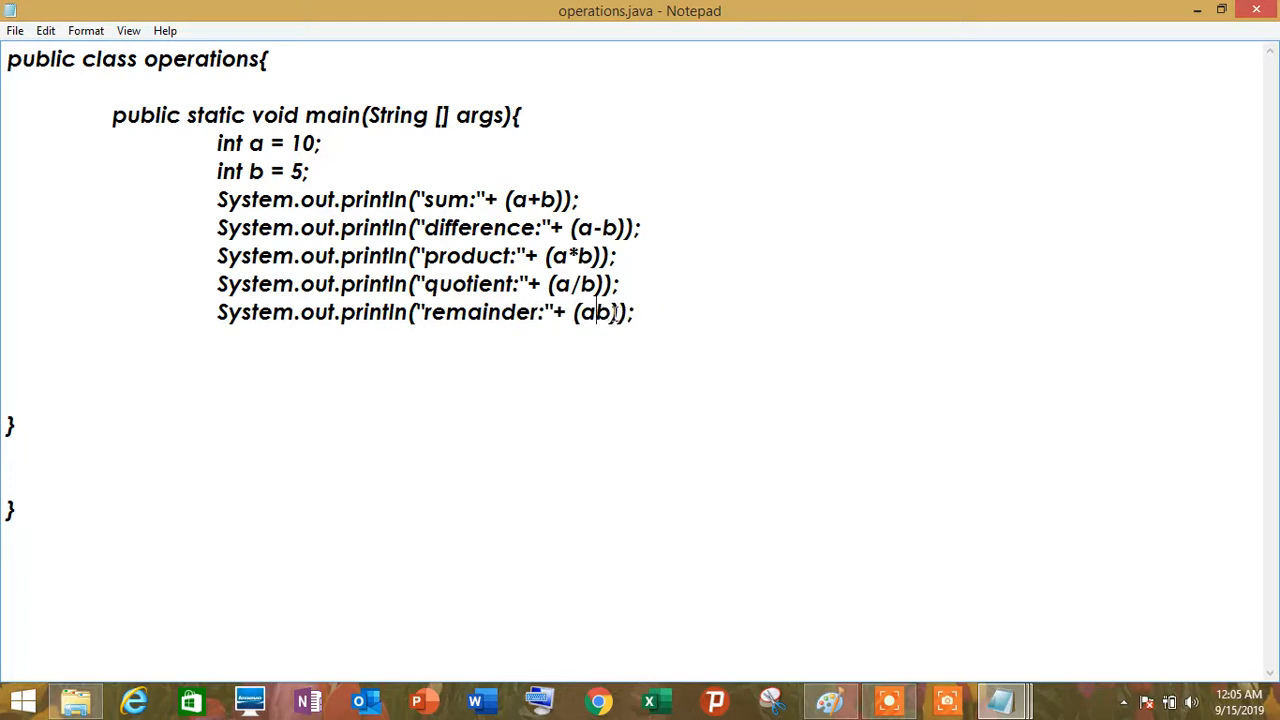
{"action": "type", "text": "%"}
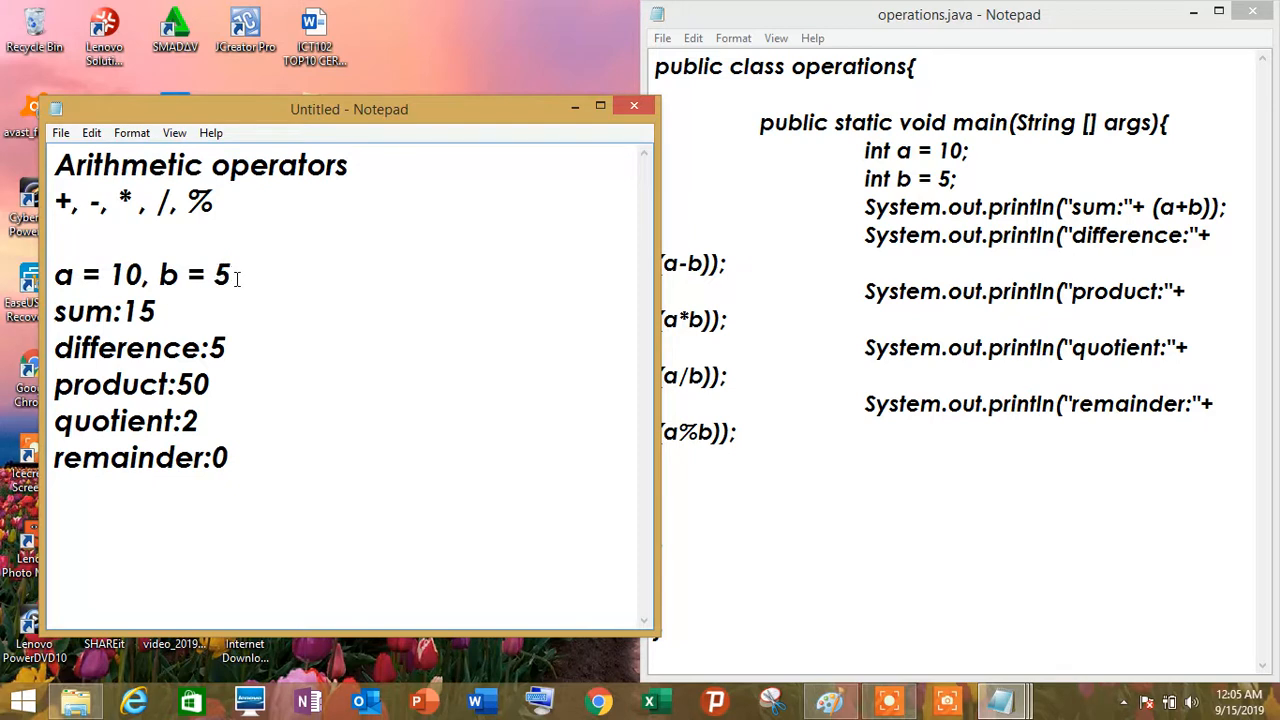
{"action": "left_click_drag", "start_coordinate": [56, 276], "coordinate": [230, 276]}
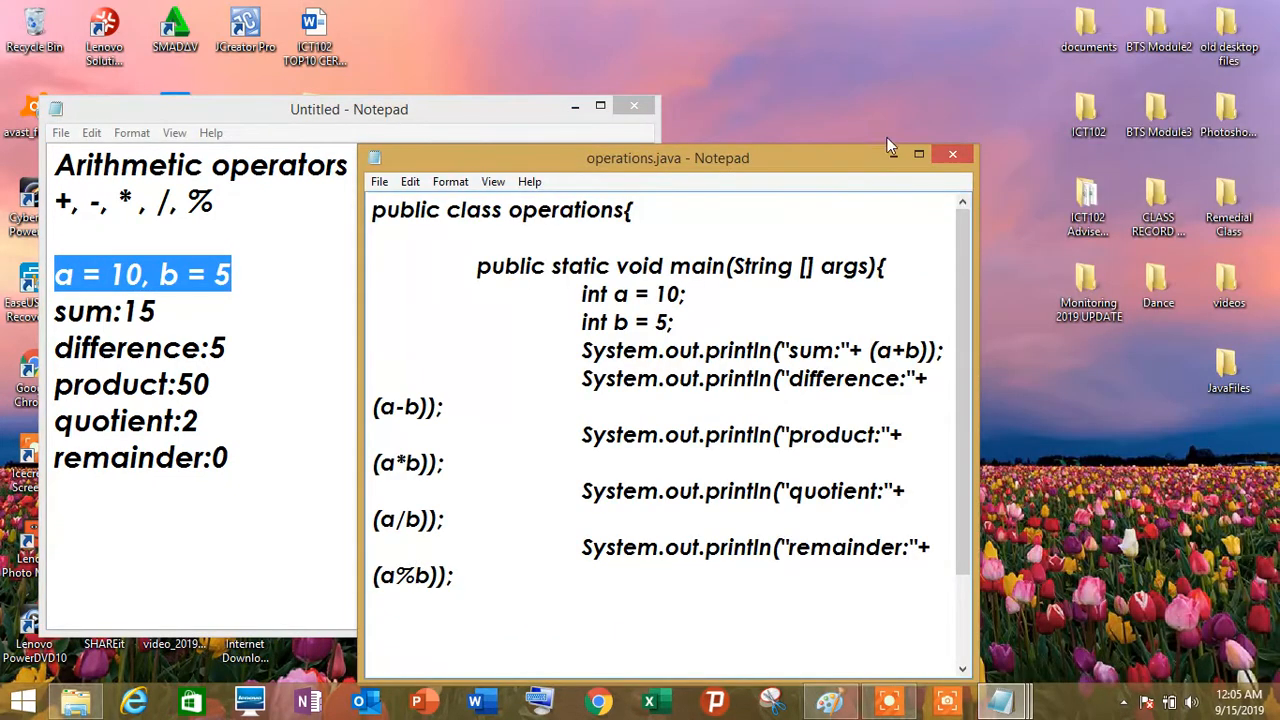
{"action": "left_click", "coordinate": [918, 154]}
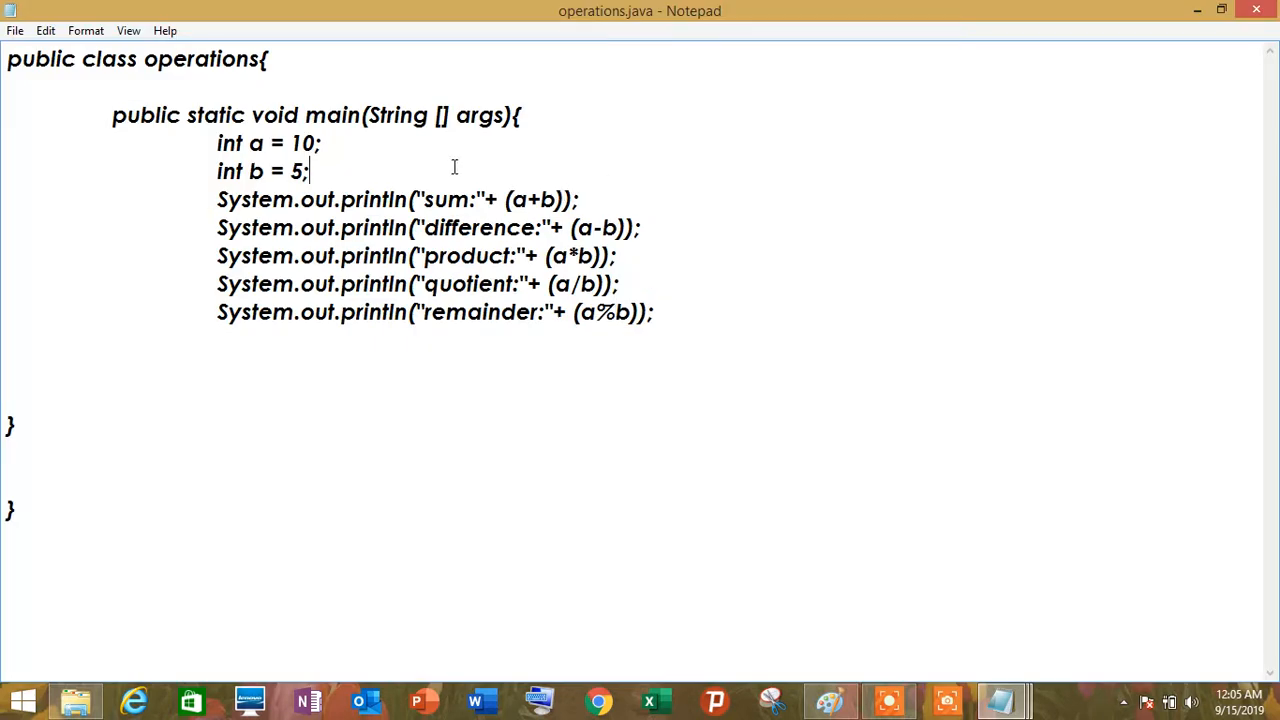
Step: Insert a new first println that outputs "a=" + a
{"action": "key", "text": "Enter"}
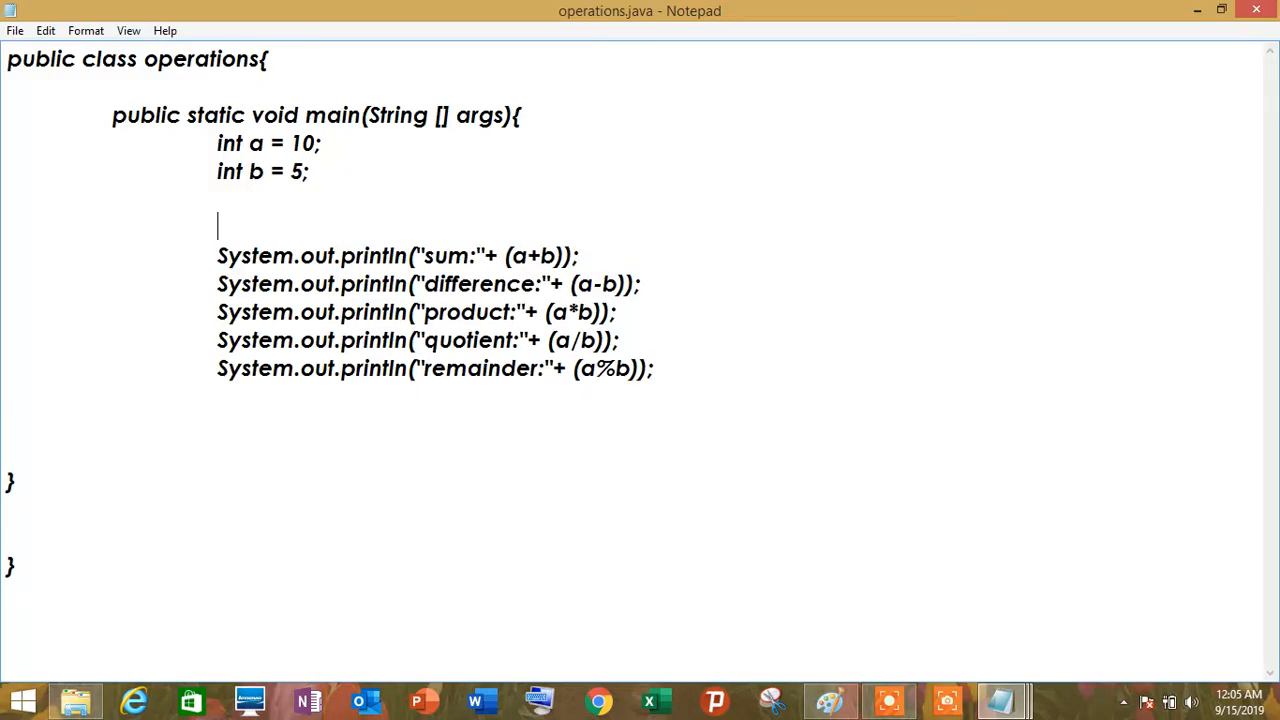
{"action": "type", "text": "System.out.println(\"sum:\"+ (a+b));"}
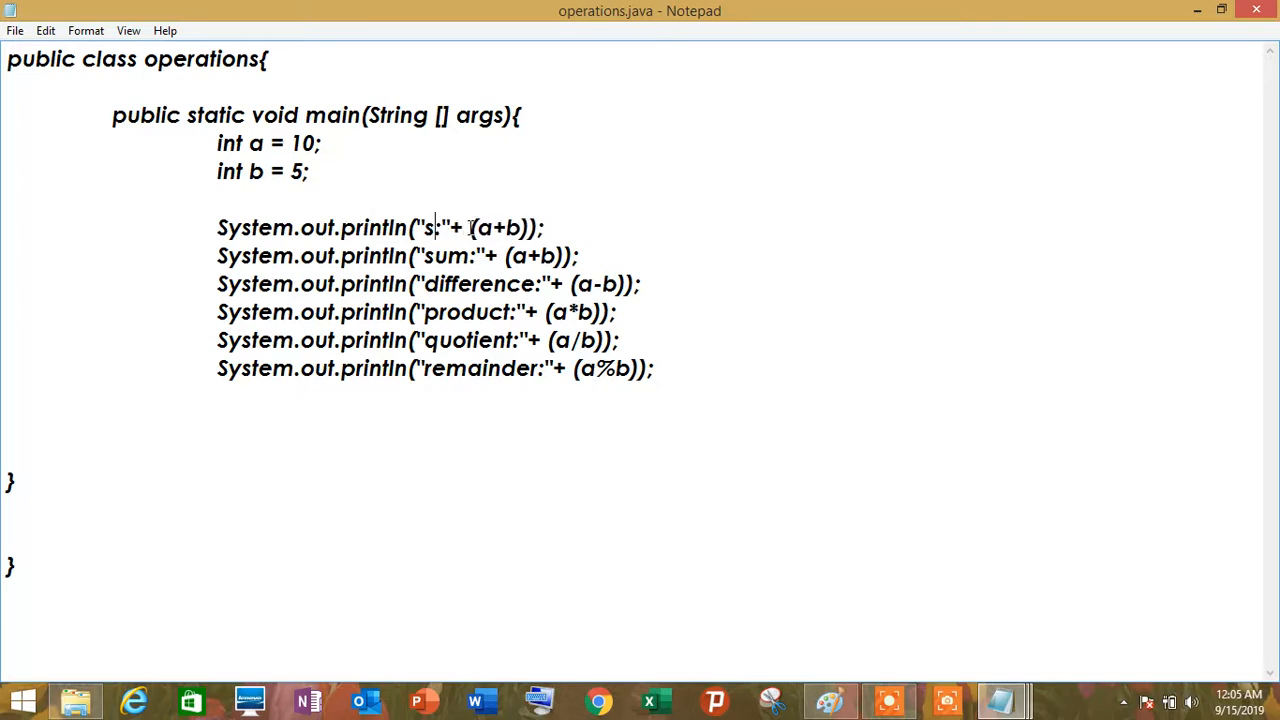
{"action": "type", "text": "a"}
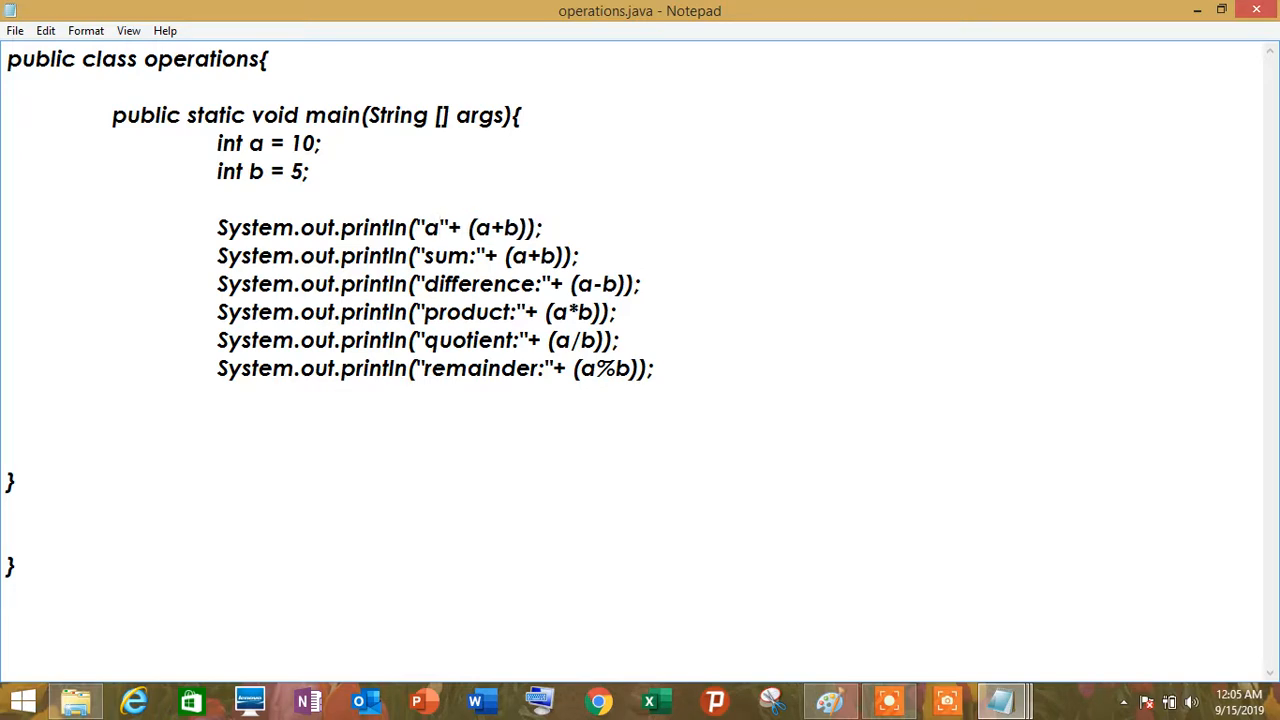
{"action": "type", "text": "="}
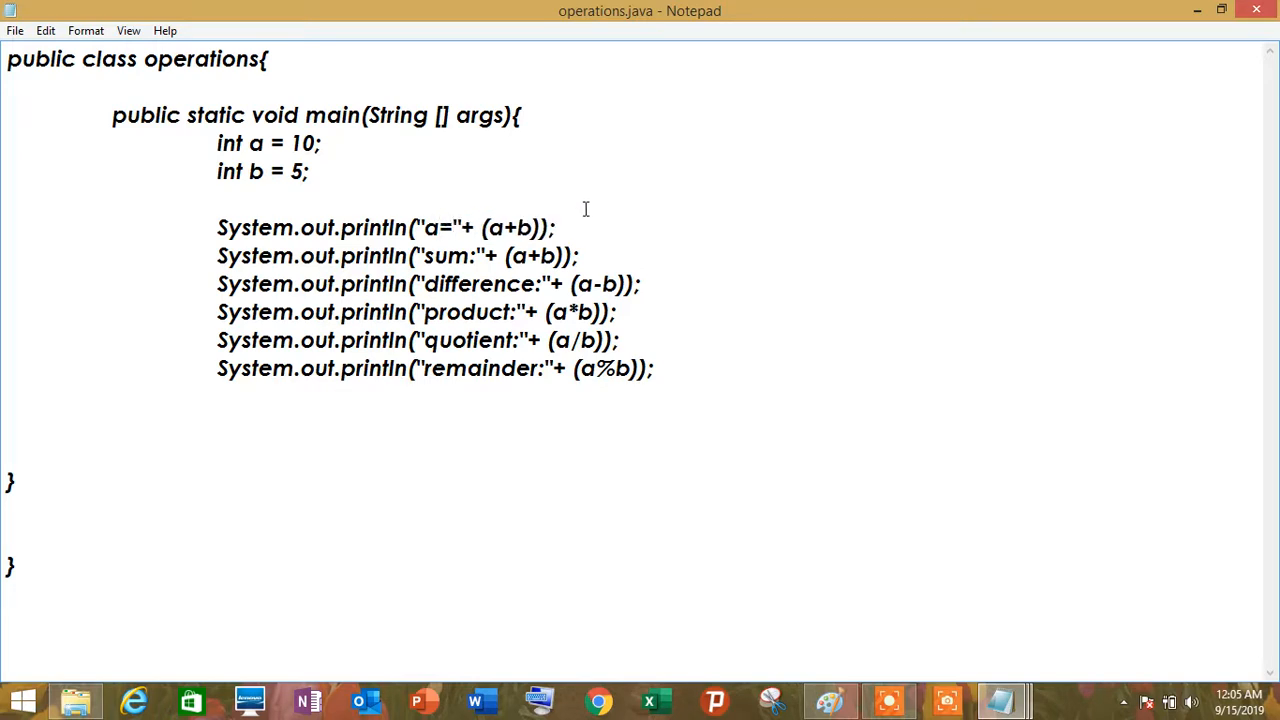
{"action": "left_click_drag", "start_coordinate": [478, 228], "coordinate": [540, 228]}
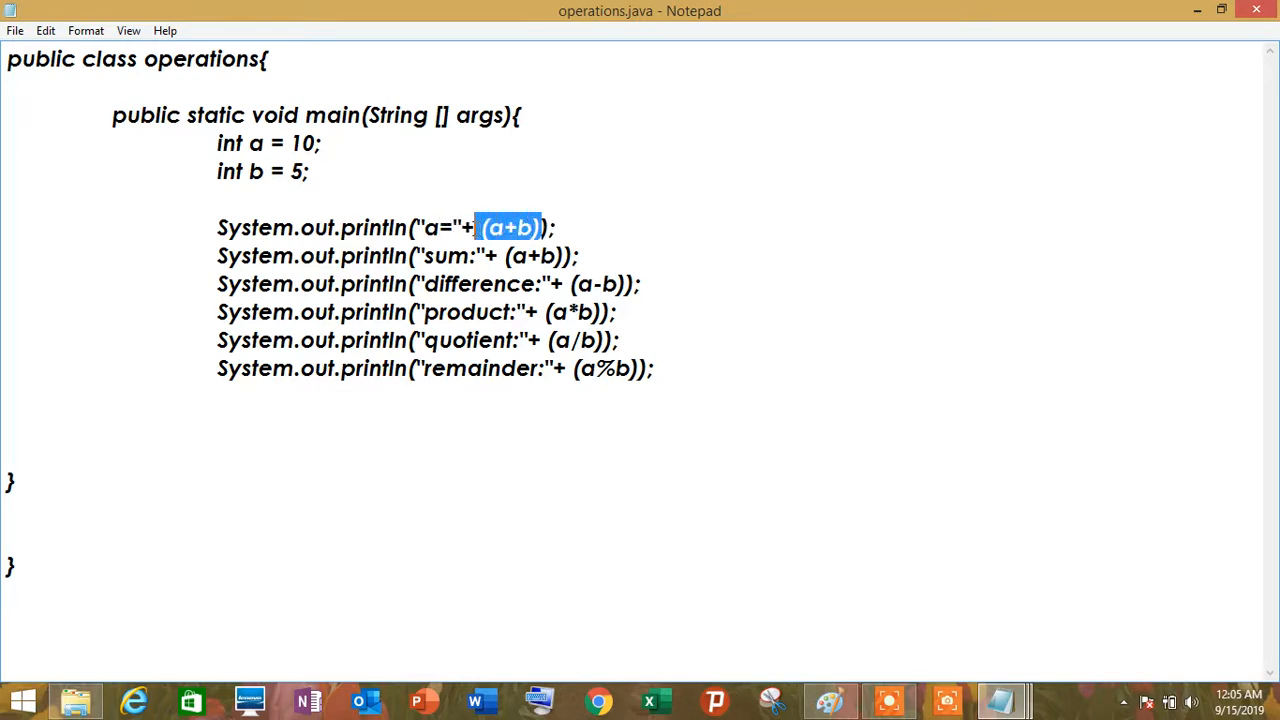
{"action": "key", "text": "Delete"}
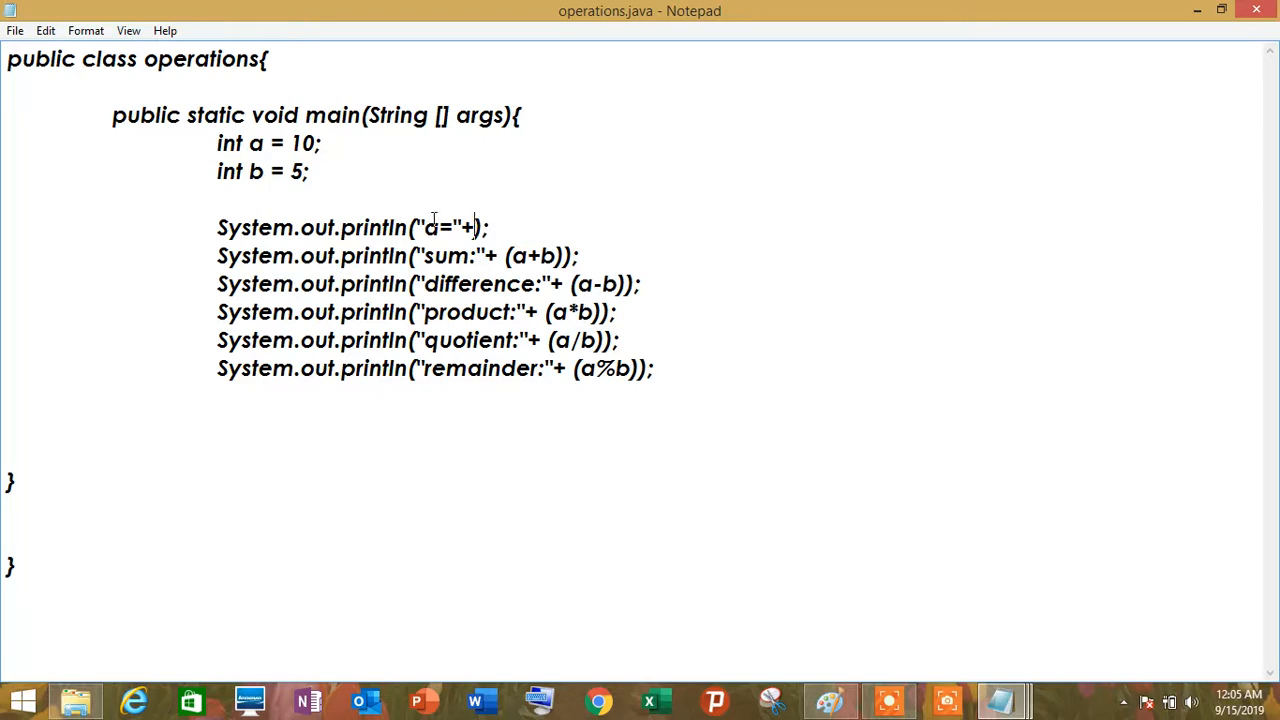
{"action": "type", "text": "a"}
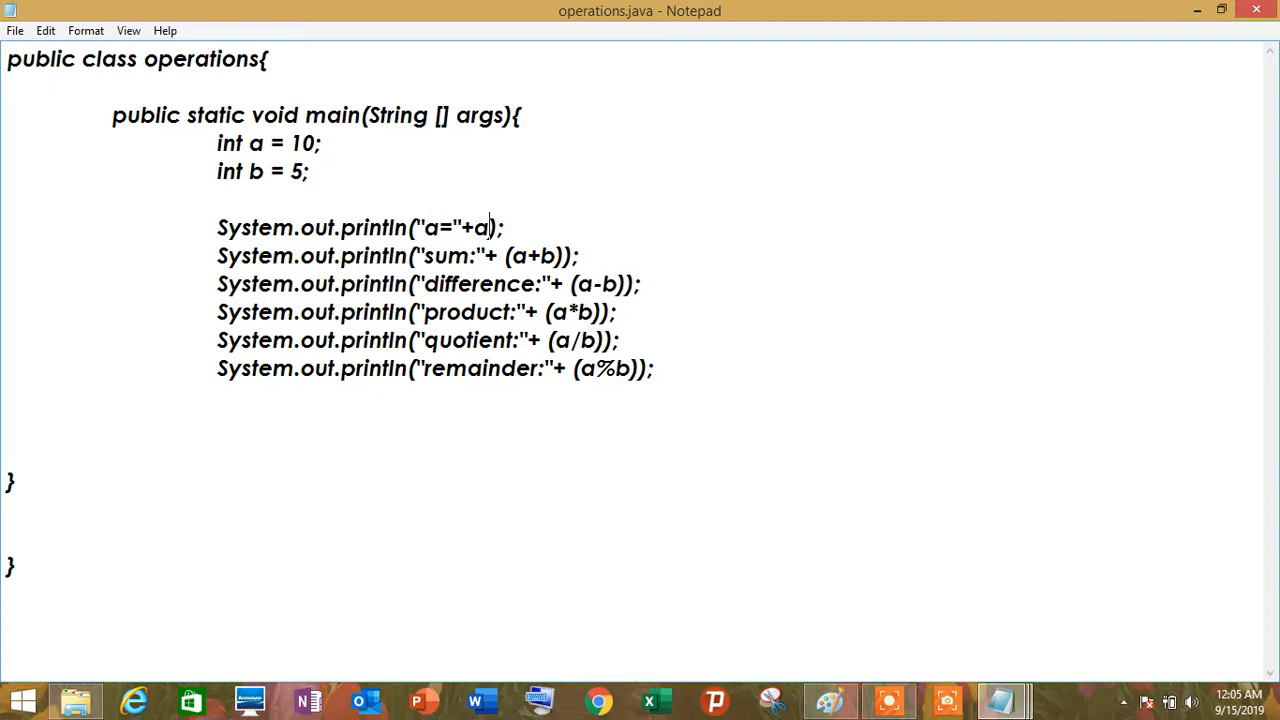
{"action": "type", "text": "\" \""}
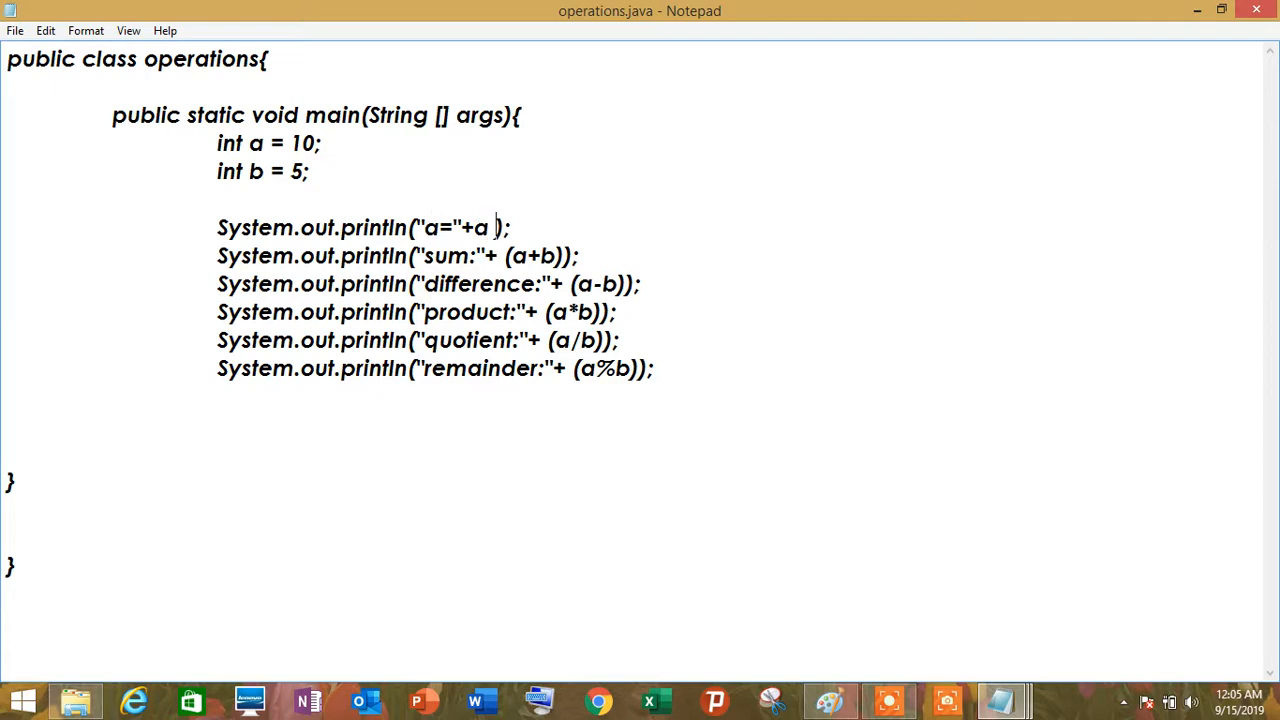
{"action": "type", "text": "+\""}
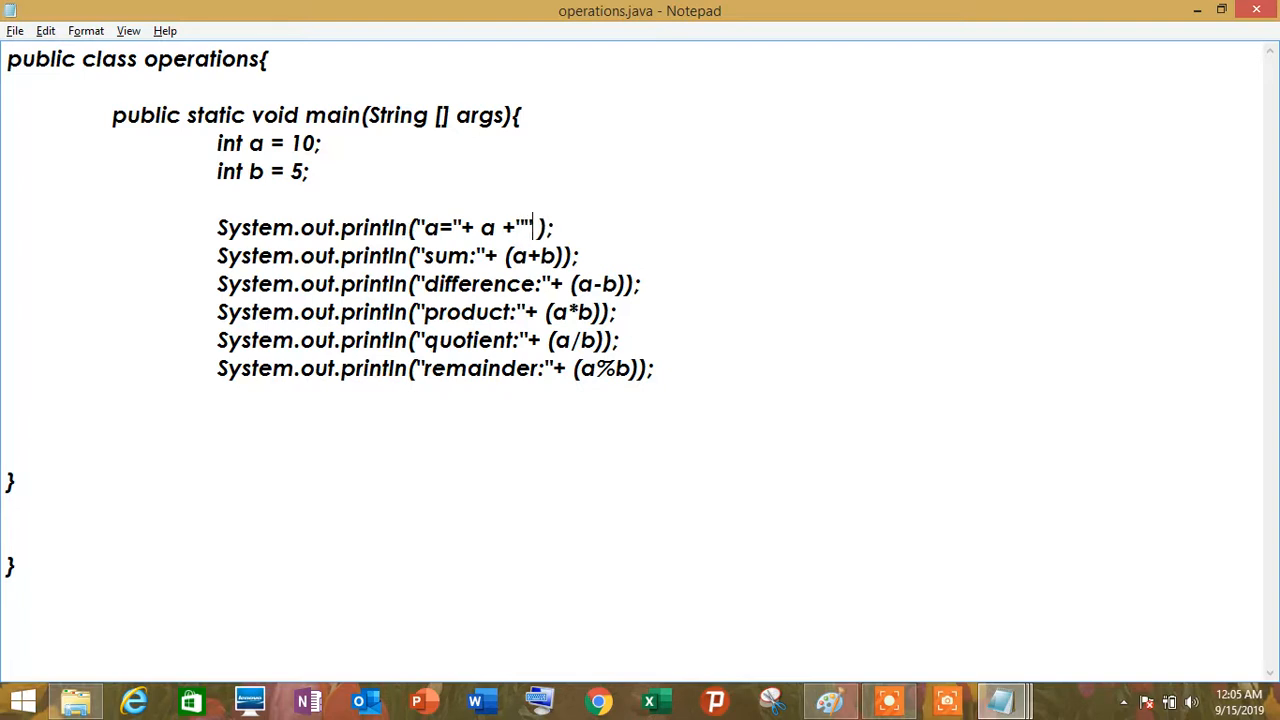
Step: Extend that println with , ", b= " + b so it shows both values
{"action": "type", "text": ","}
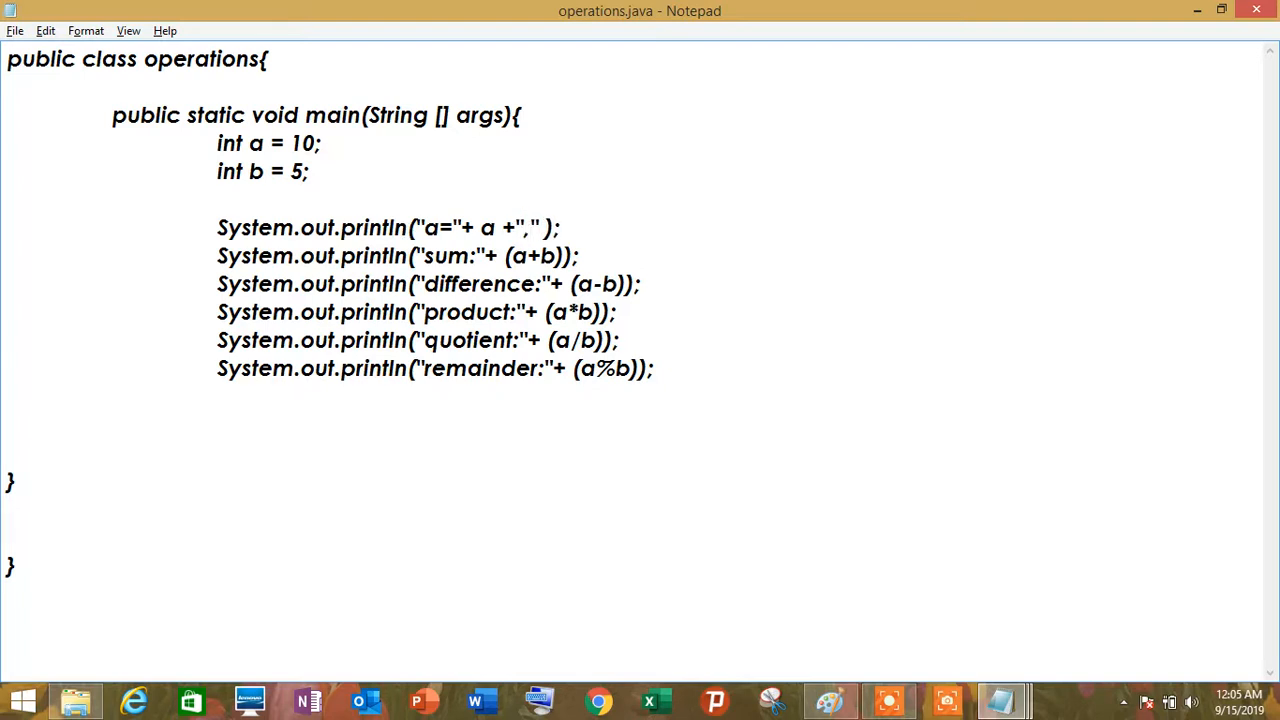
{"action": "type", "text": "\" \""}
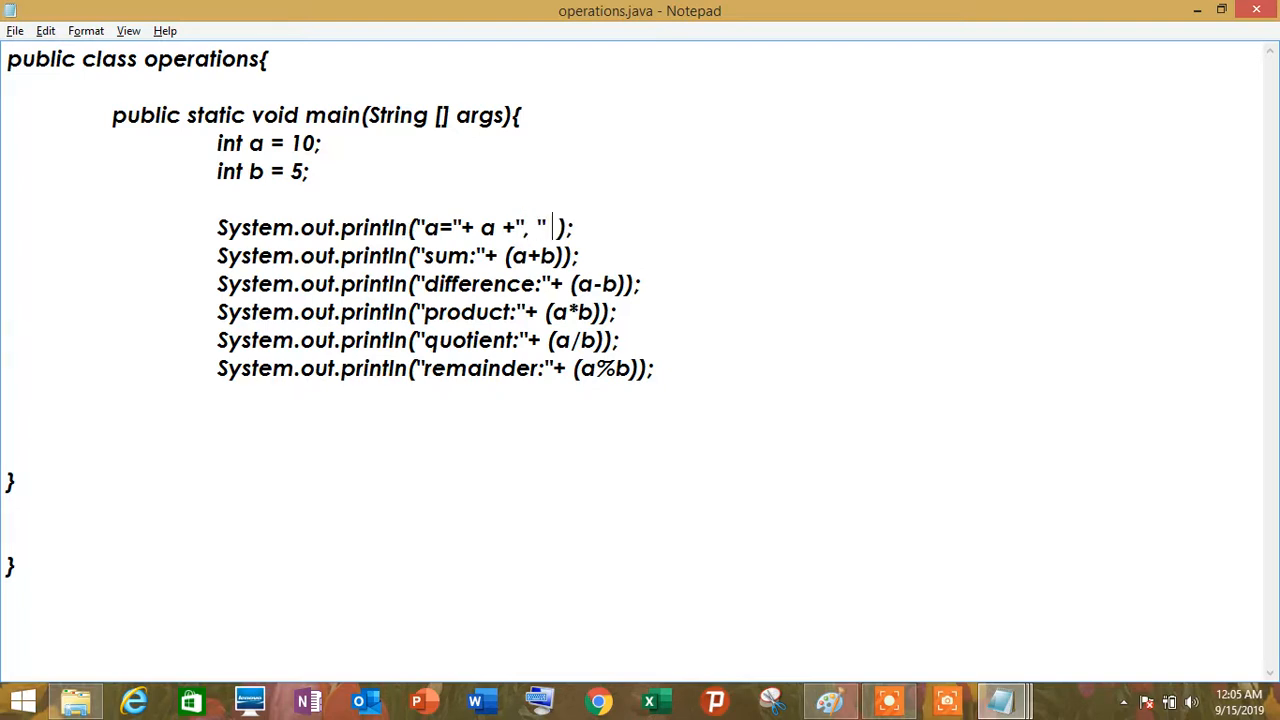
{"action": "type", "text": "+"}
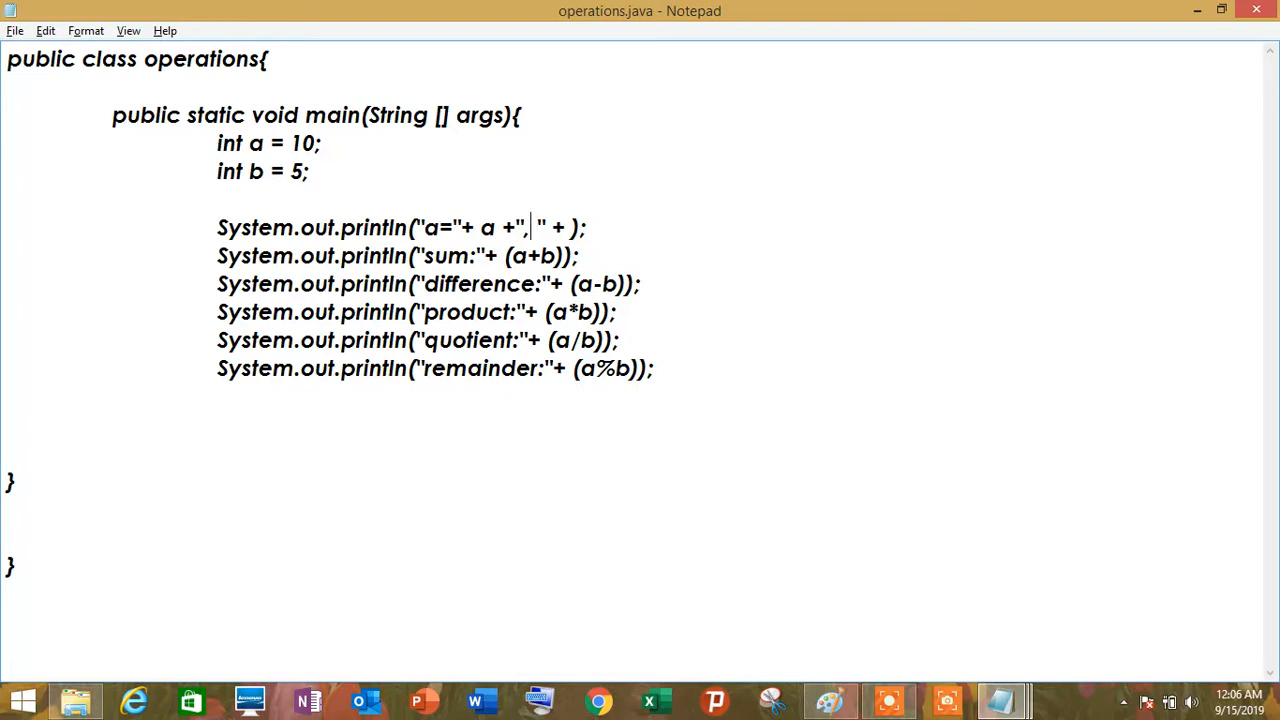
{"action": "type", "text": "b"}
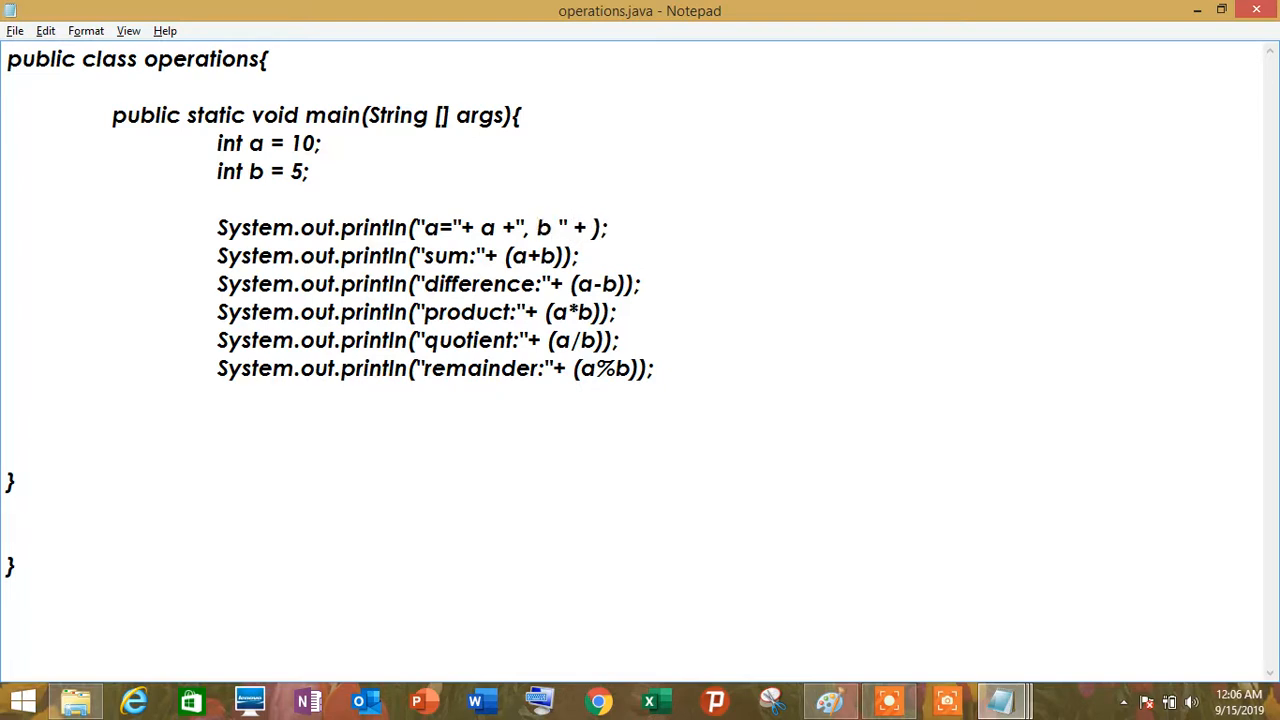
{"action": "type", "text": "="}
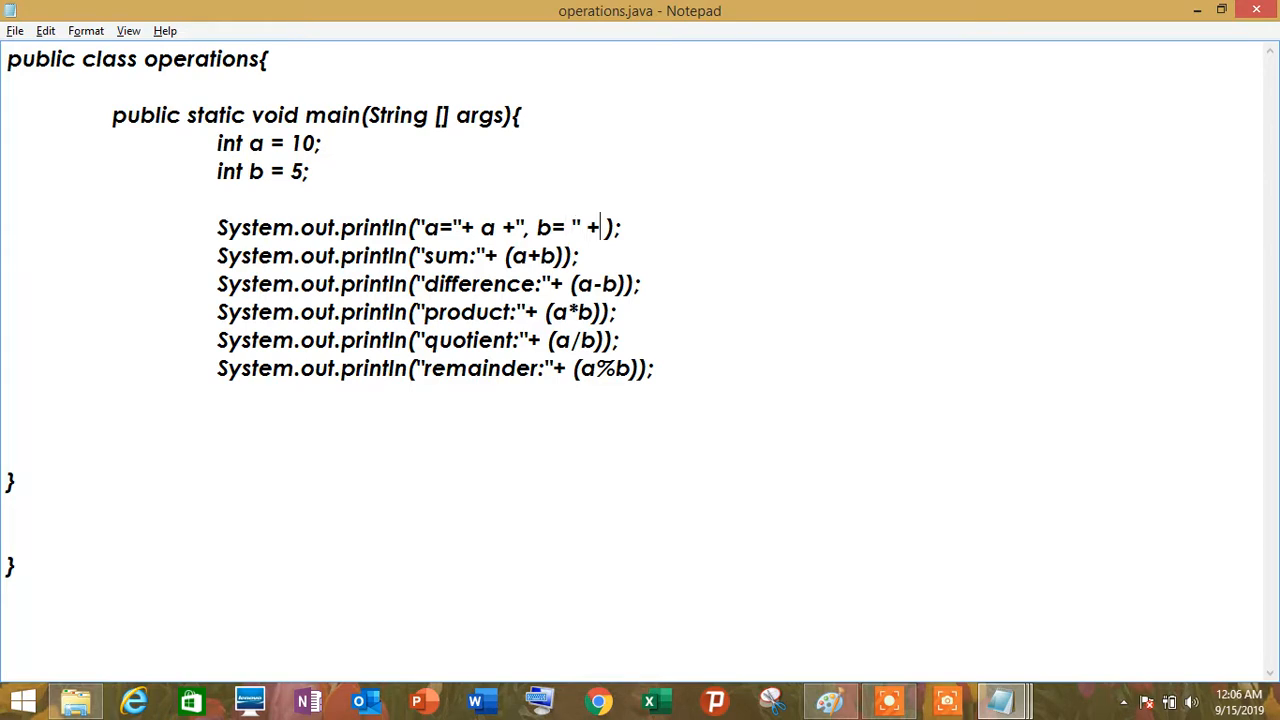
{"action": "type", "text": "b"}
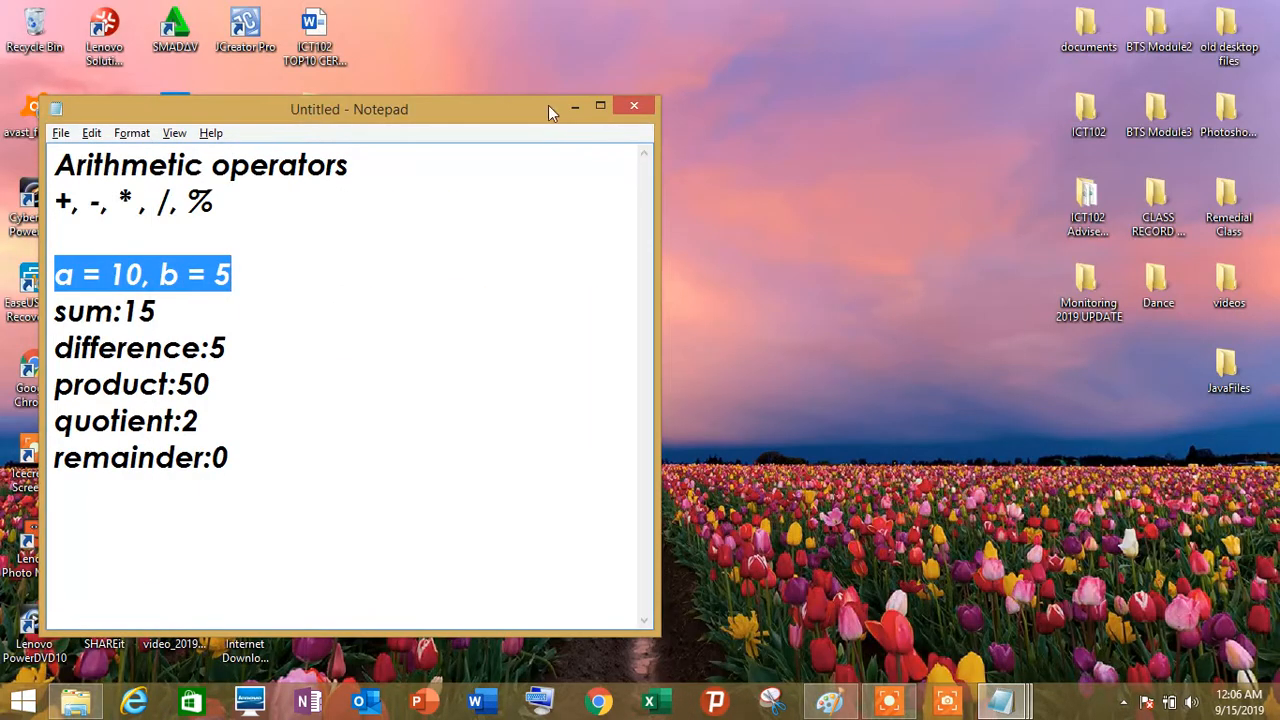
Step: Minimise Notepad and open the JavaFiles folder on the desktop
{"action": "left_click", "coordinate": [632, 106]}
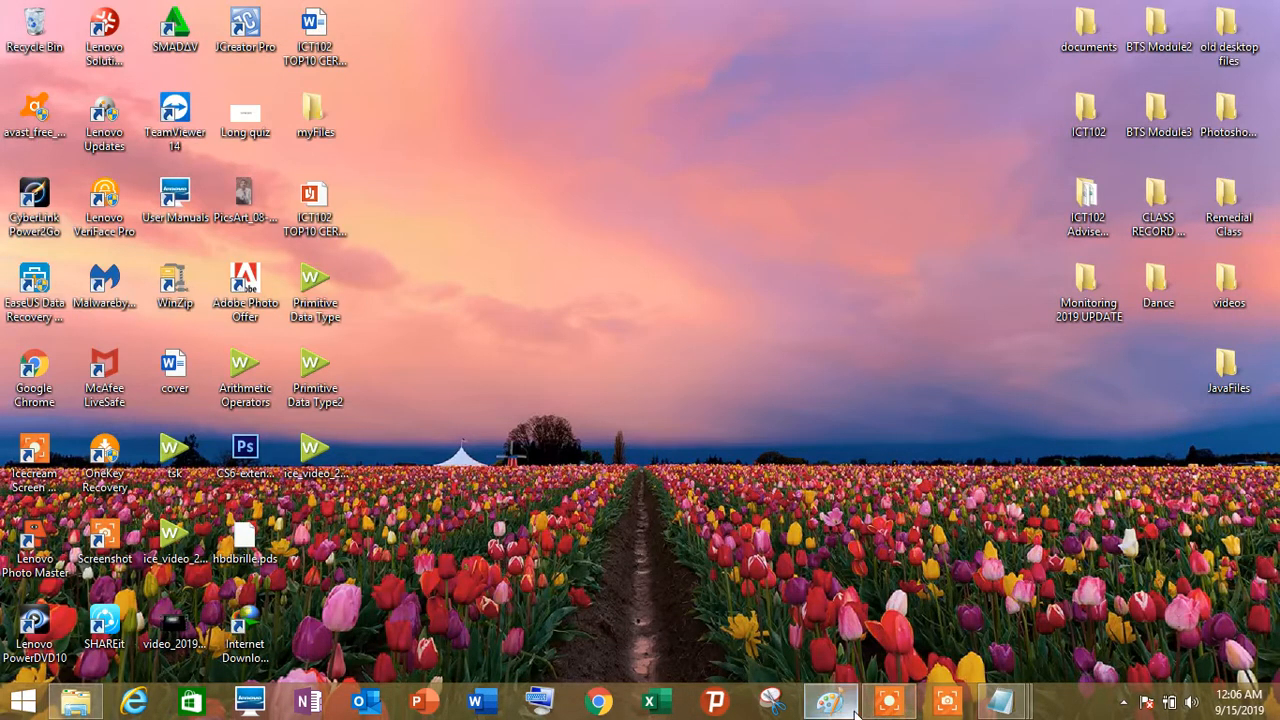
{"action": "left_click", "coordinate": [1228, 376]}
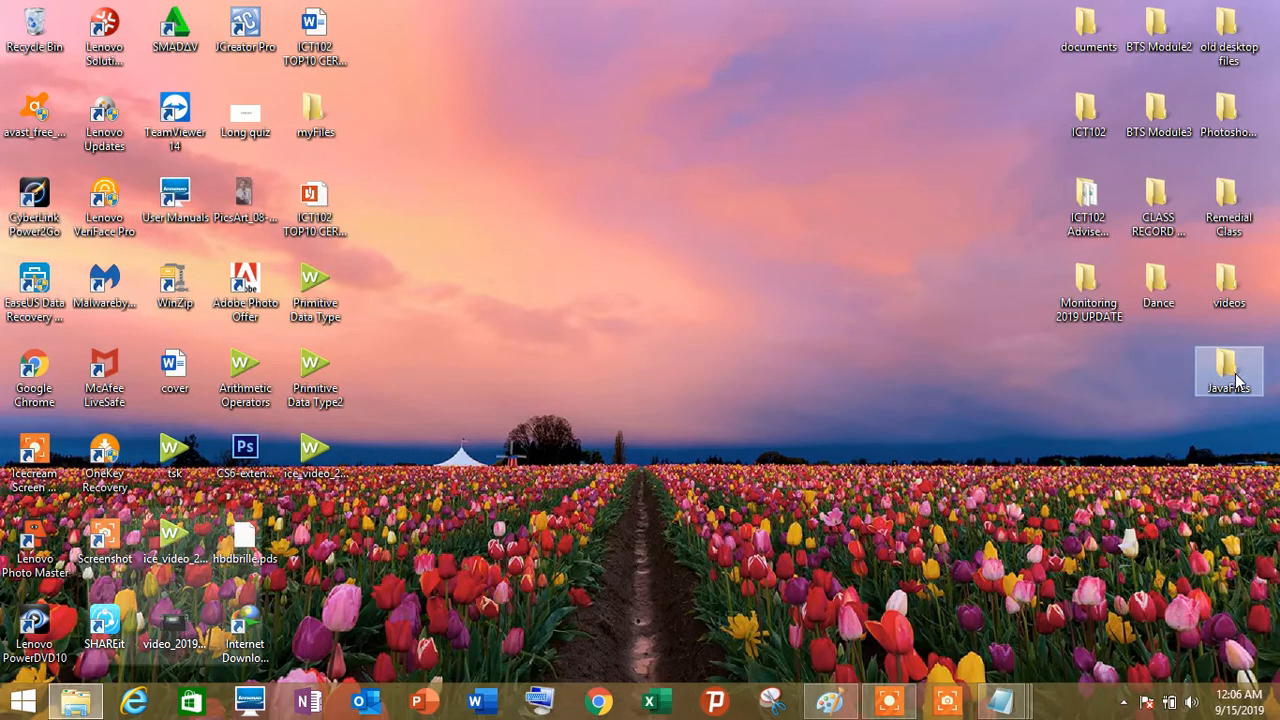
{"action": "double_click", "coordinate": [1228, 370]}
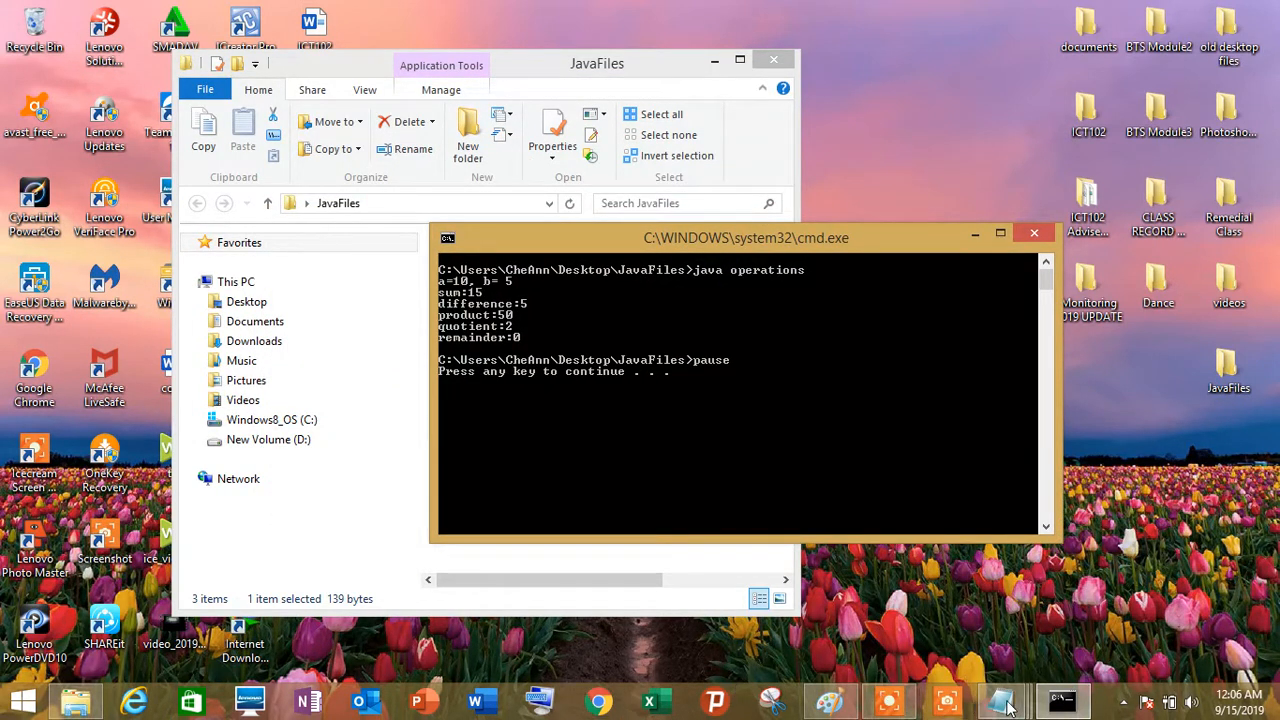
Step: Restore the Untitled notes to compare the expected values with the program output
{"action": "left_click", "coordinate": [1000, 700]}
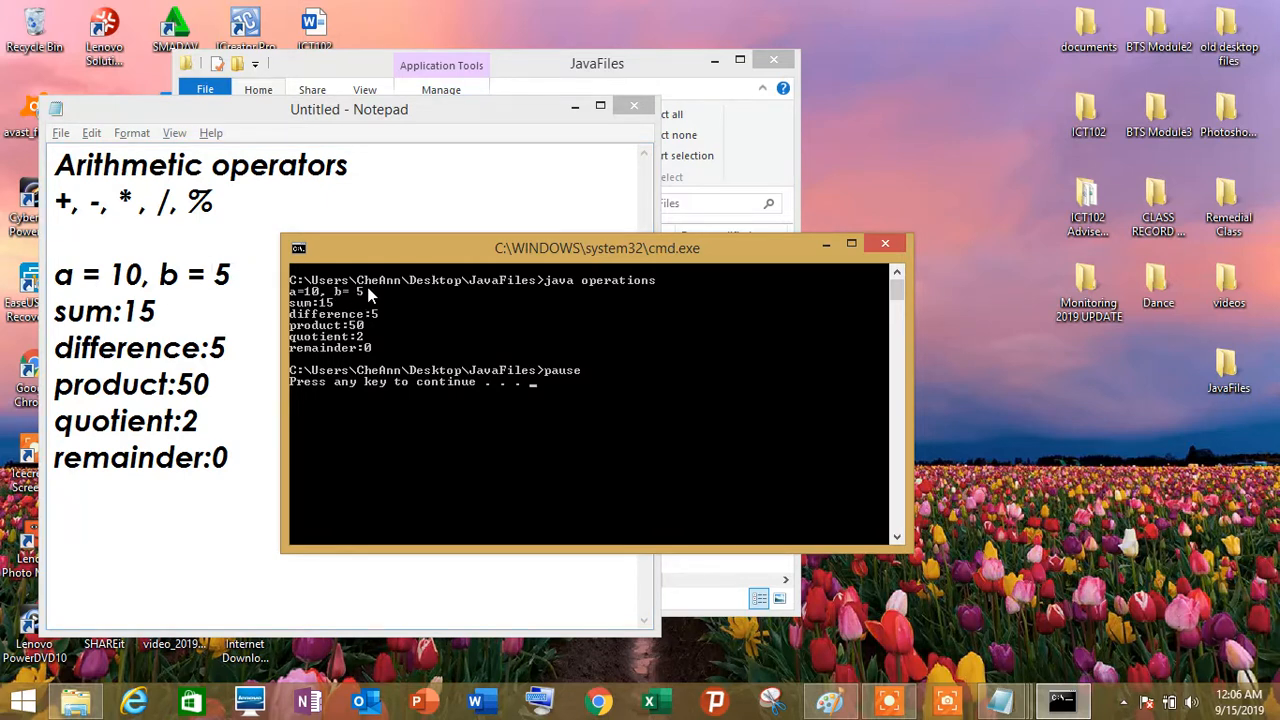
{"action": "mouse_move", "coordinate": [392, 324]}
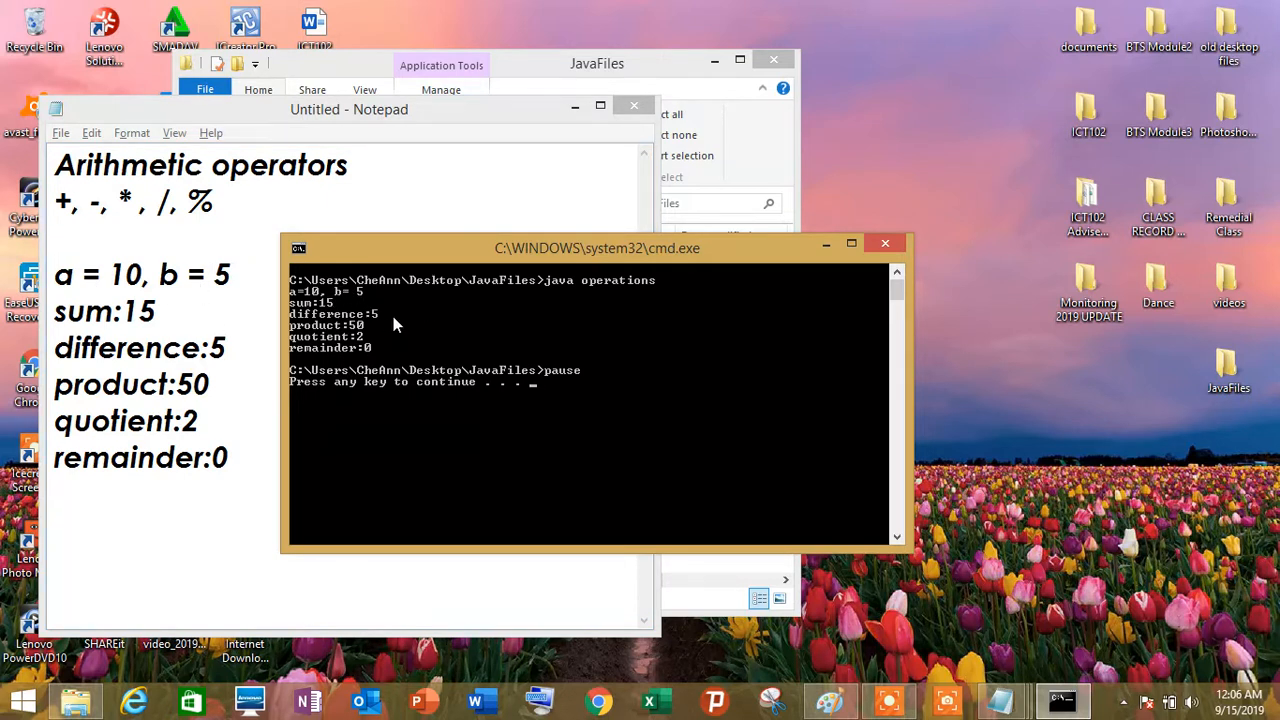
{"action": "mouse_move", "coordinate": [390, 336]}
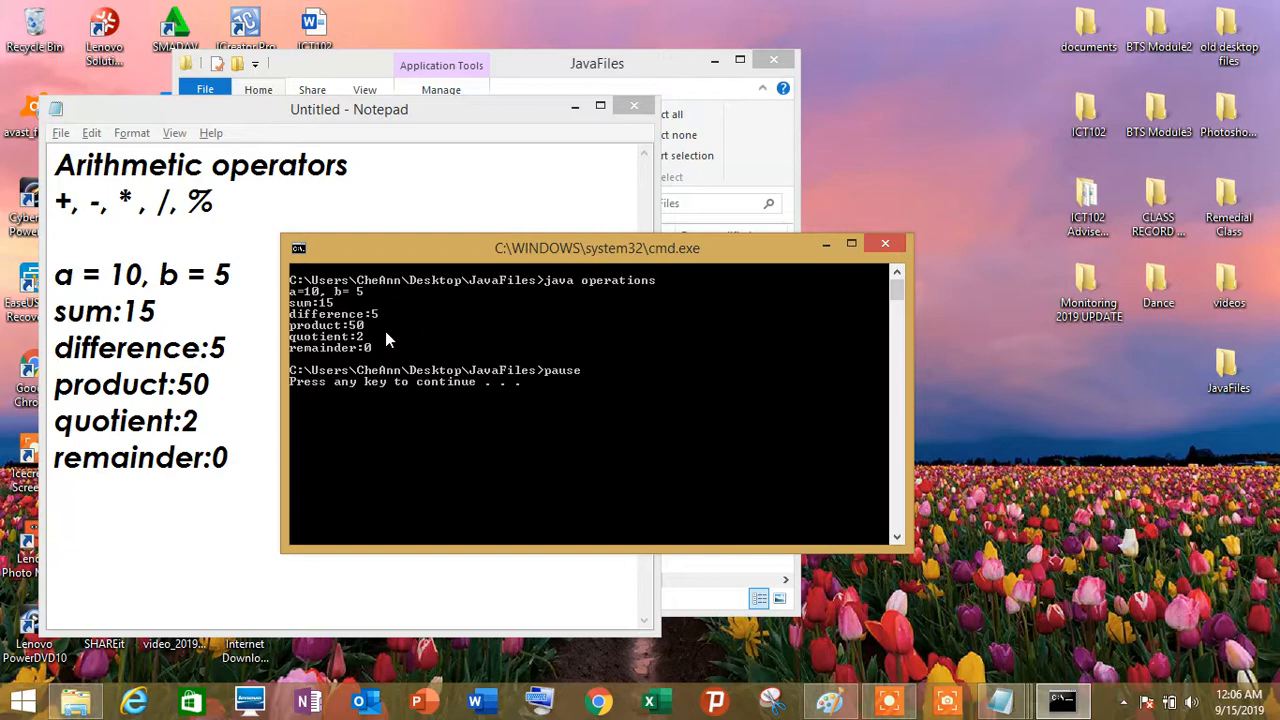
{"action": "mouse_move", "coordinate": [390, 352]}
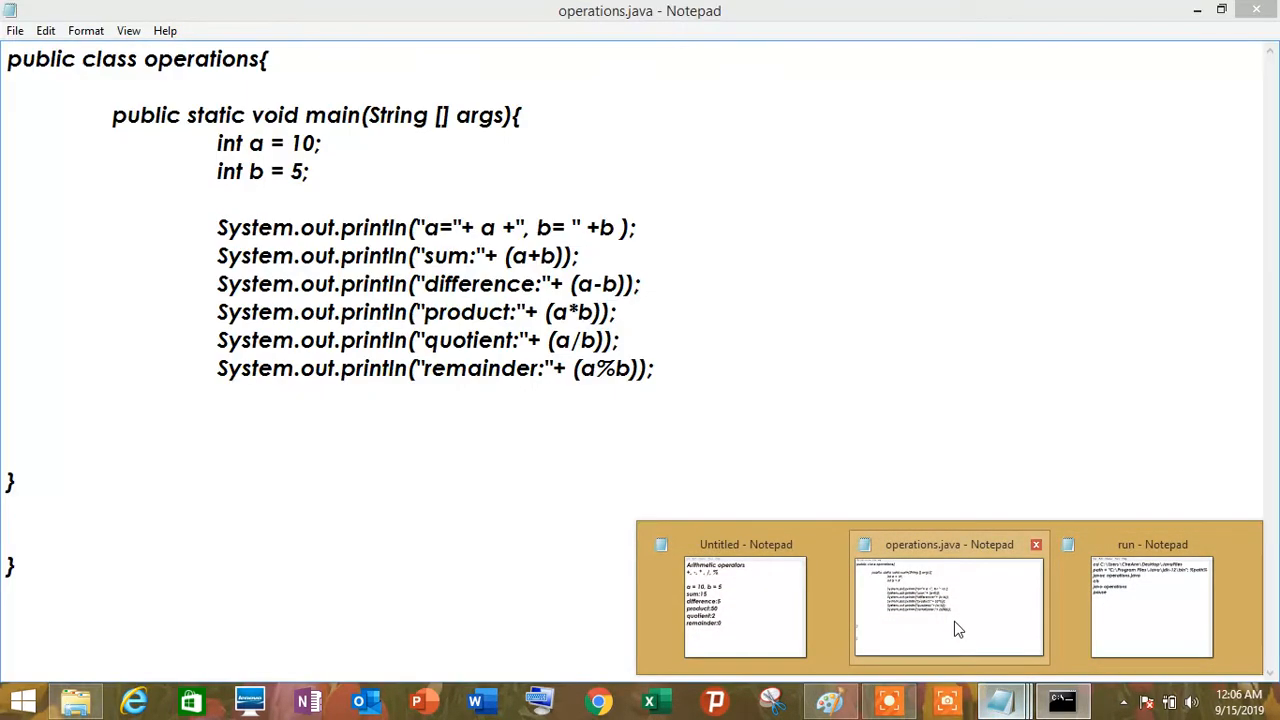
Step: Switch back to the operations.java source in Notepad
{"action": "left_click", "coordinate": [948, 604]}
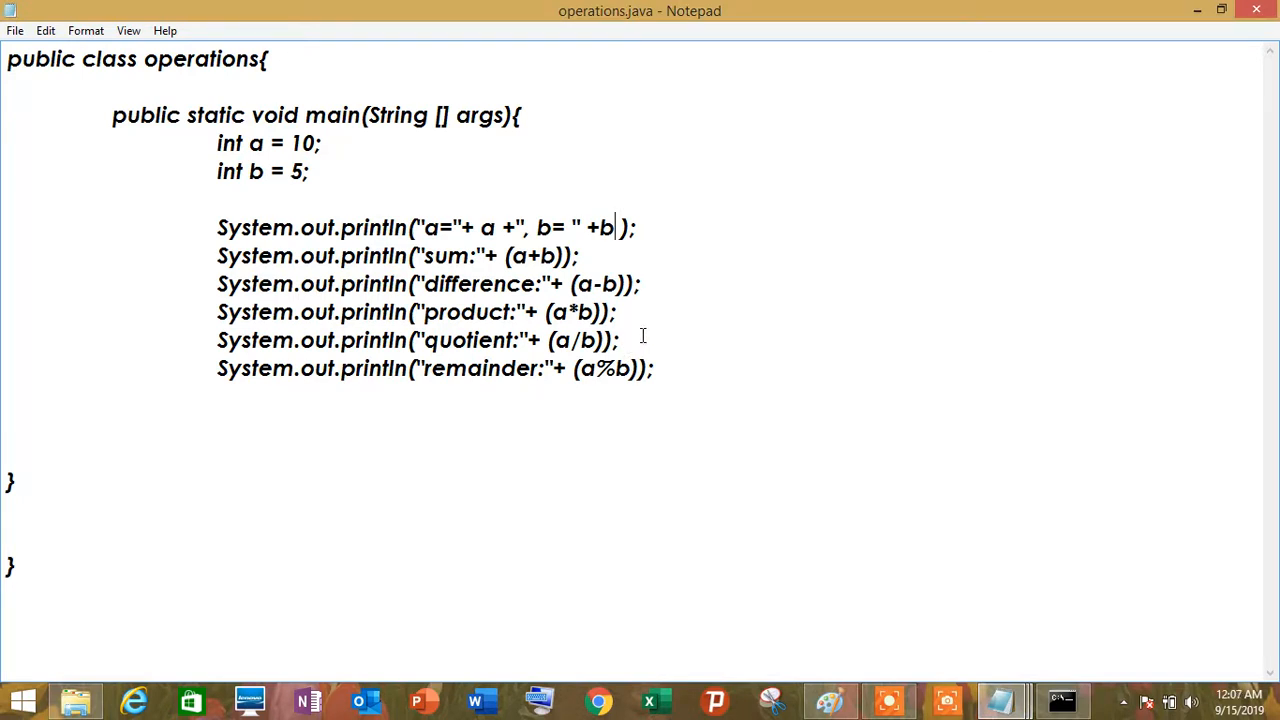
{"action": "mouse_move", "coordinate": [786, 576]}
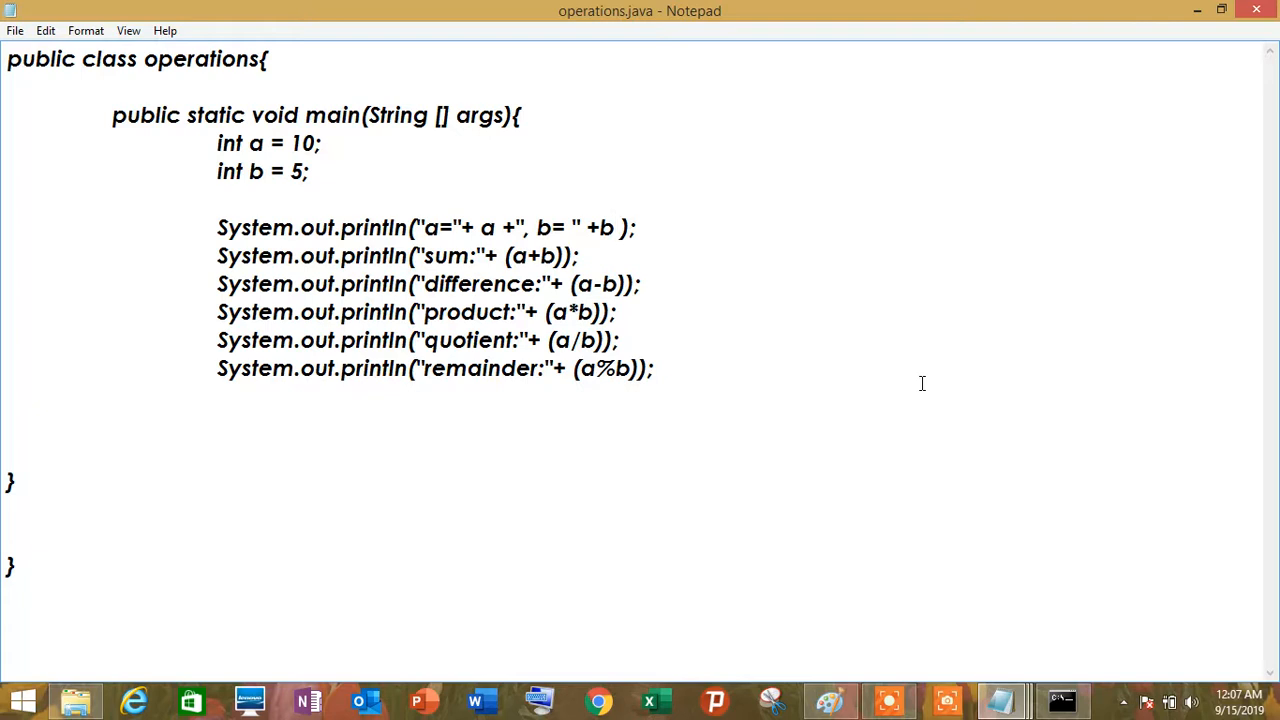
{"action": "mouse_move", "coordinate": [884, 572]}
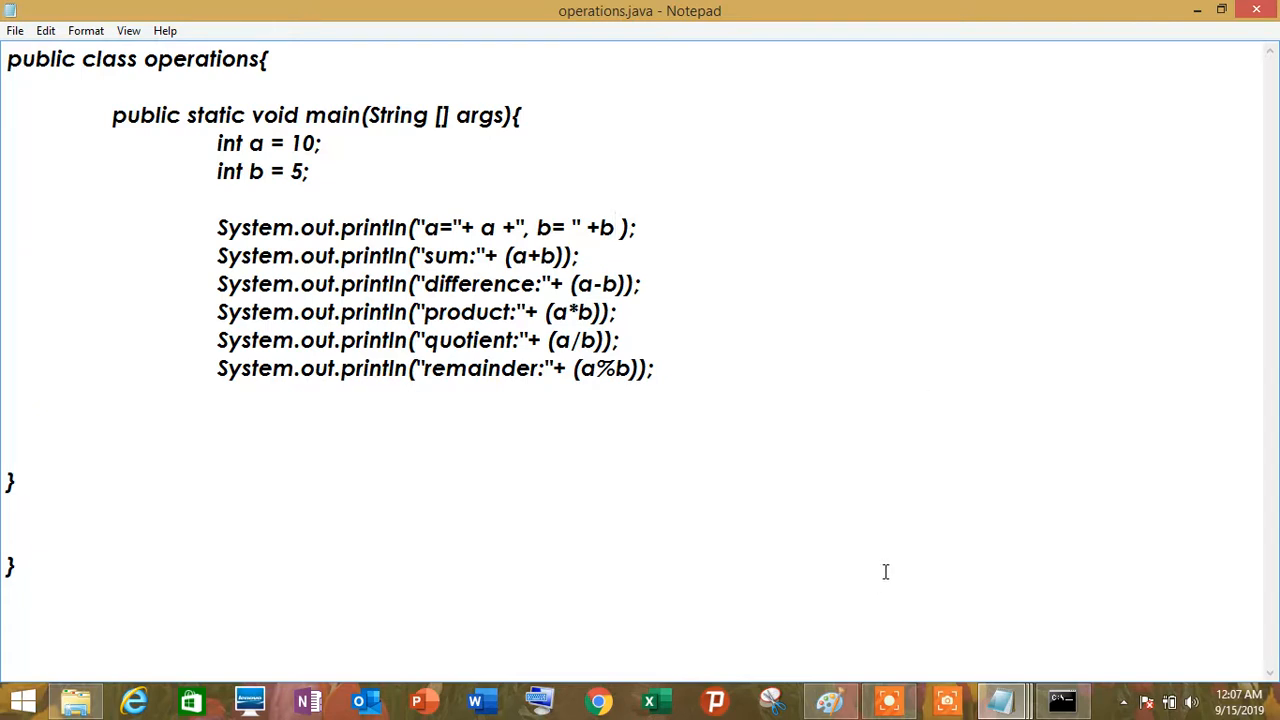